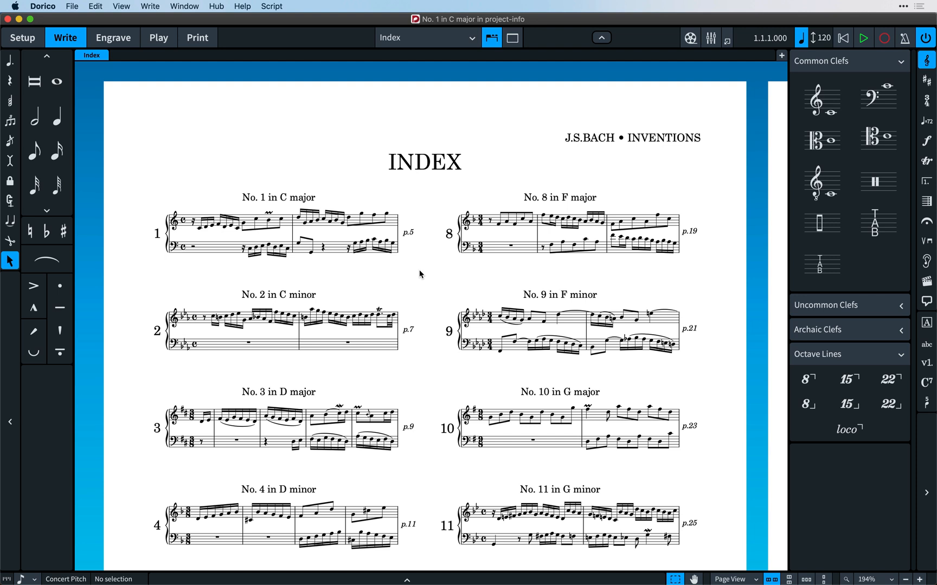
Open Project Info from the File menu for the INVENTIONS index project.
{"action": "left_click", "coordinate": [72, 6]}
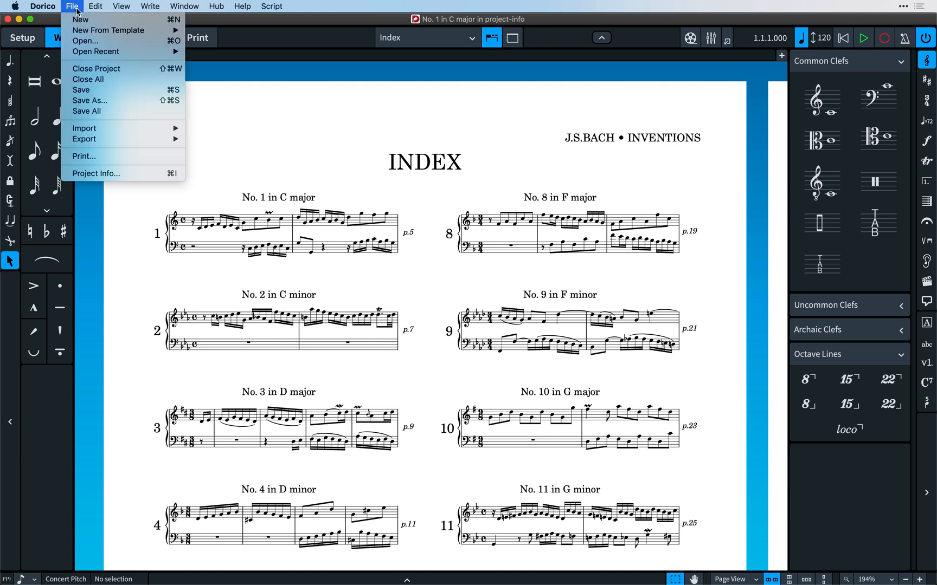
{"action": "mouse_move", "coordinate": [96, 174]}
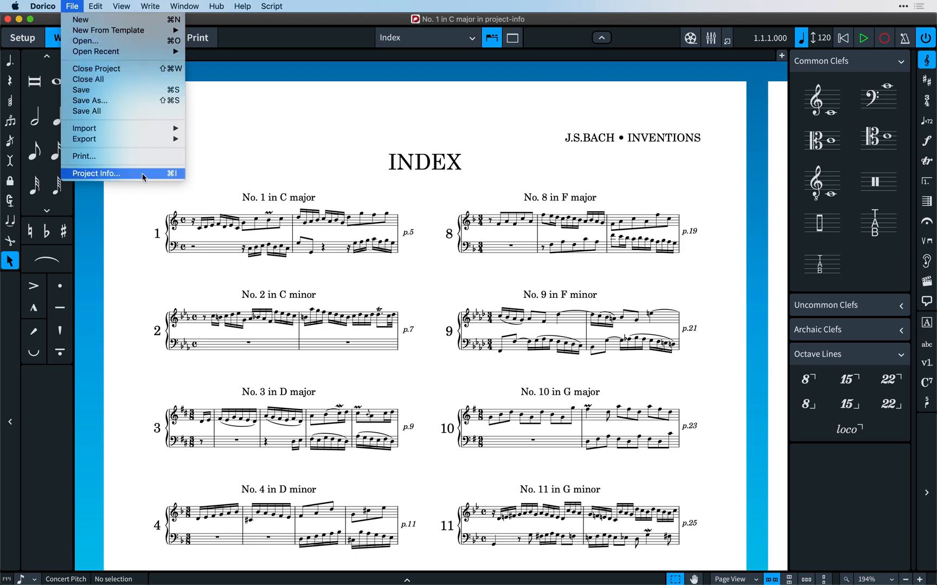
{"action": "left_click", "coordinate": [96, 173]}
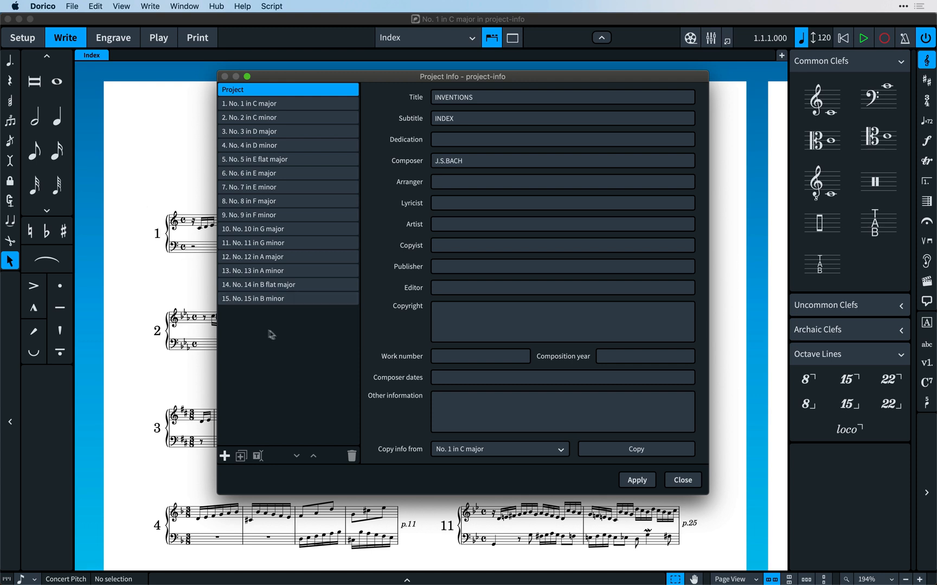
{"action": "mouse_move", "coordinate": [387, 111]}
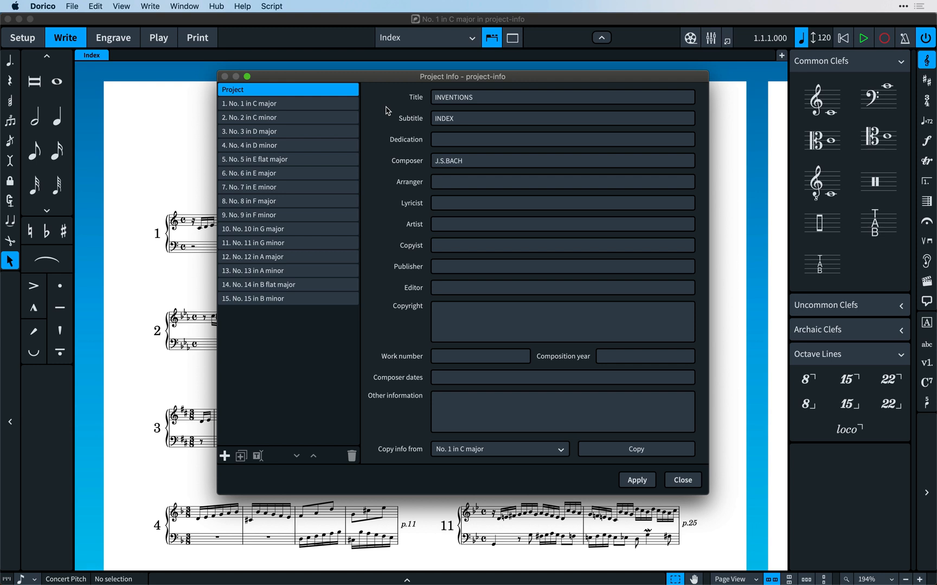
{"action": "mouse_move", "coordinate": [348, 104]}
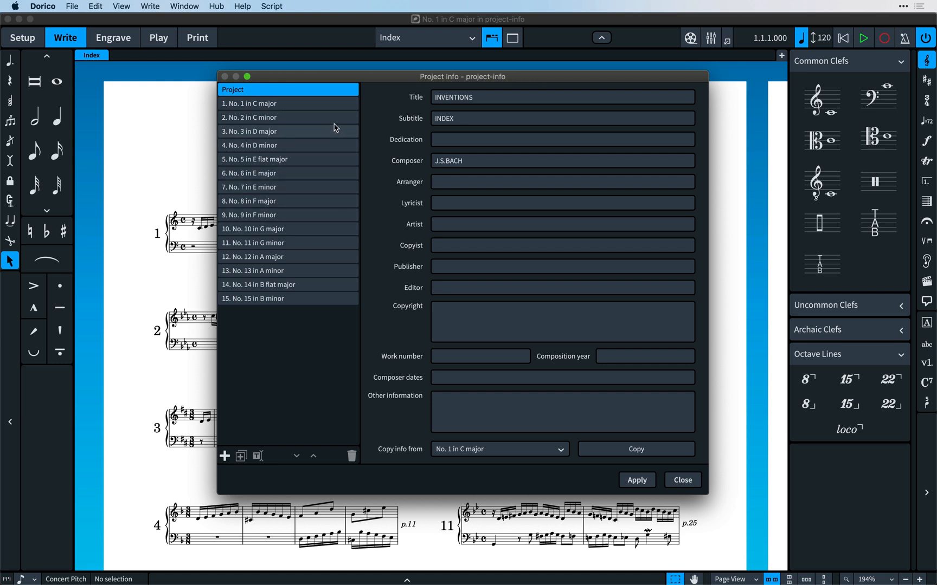
Title the flows 'On the Beach at Night alone' and 'The Explorers', moving the second earlier.
{"action": "left_click", "coordinate": [248, 104]}
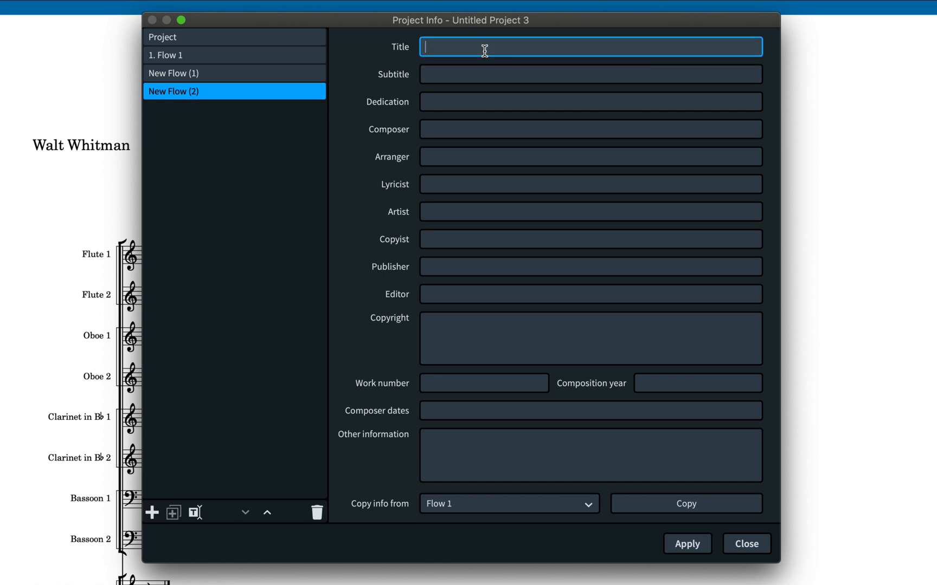
{"action": "type", "text": "On t"}
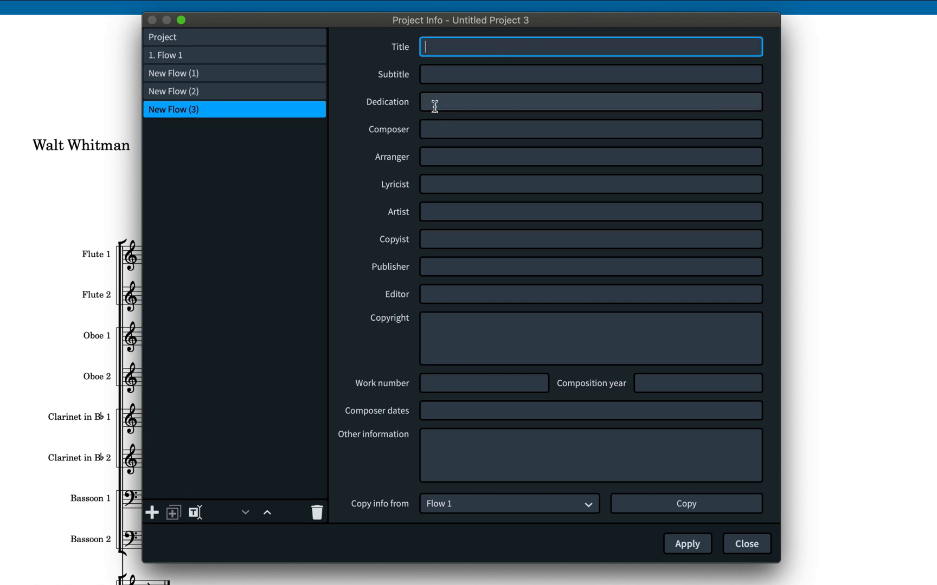
{"action": "type", "text": "The Explorers"}
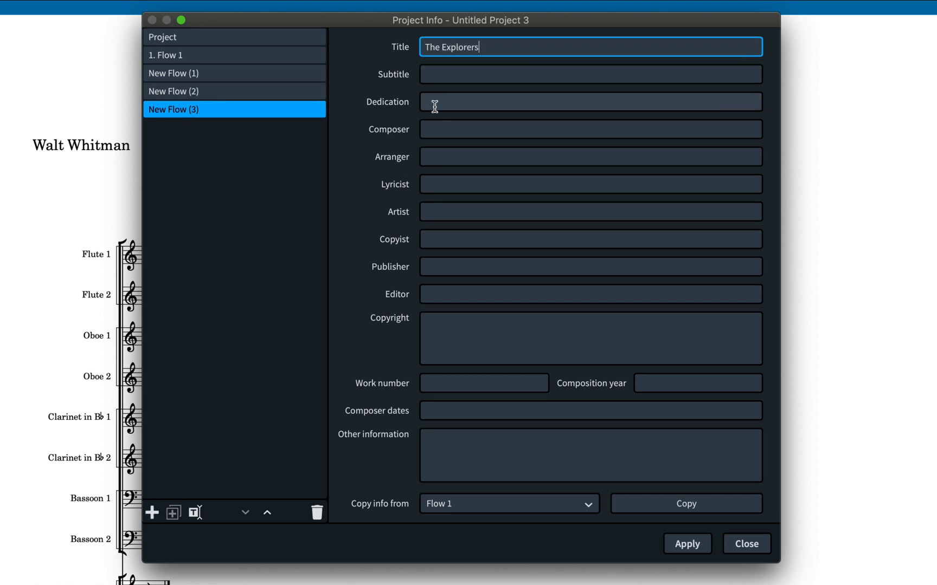
{"action": "left_click", "coordinate": [267, 513]}
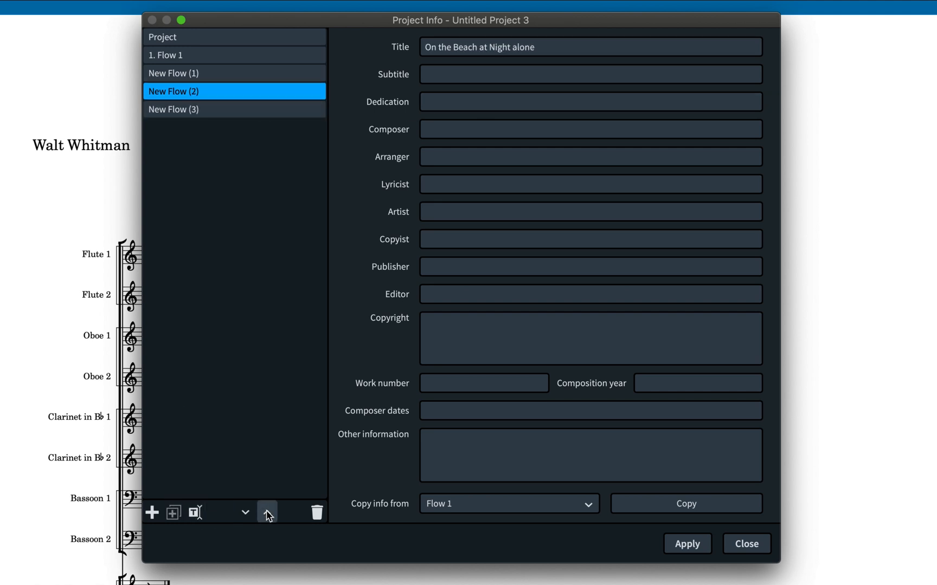
{"action": "left_click", "coordinate": [268, 512]}
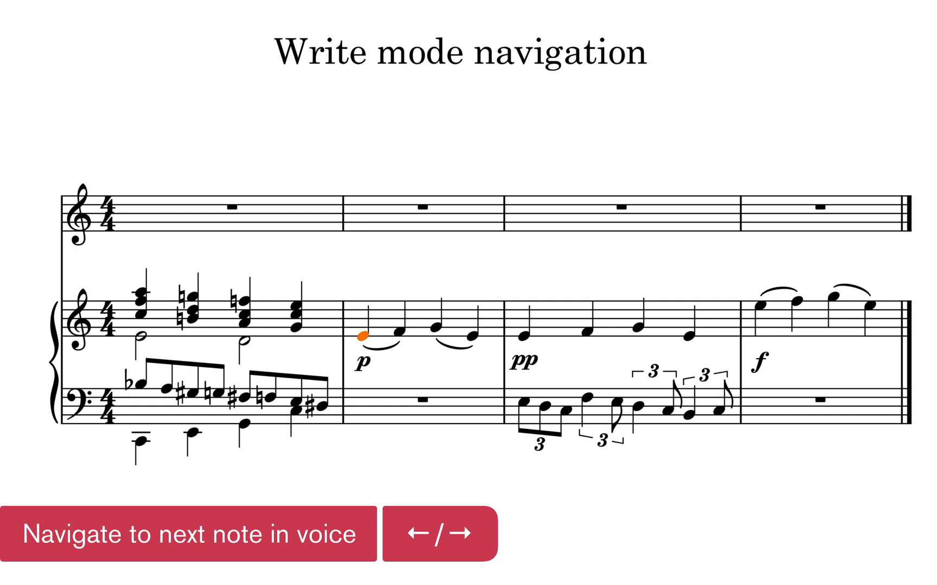
{"action": "key", "text": "Tab"}
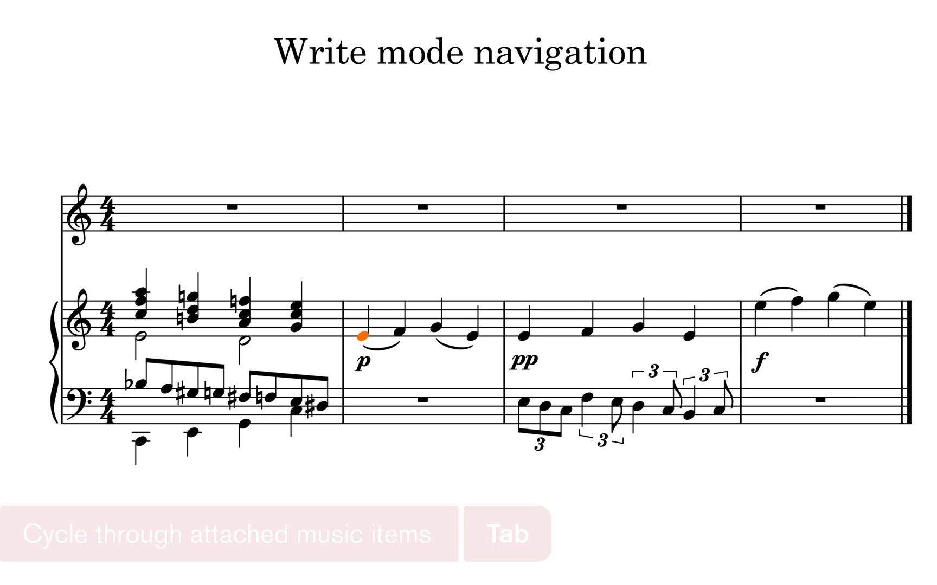
{"action": "key", "text": "Tab"}
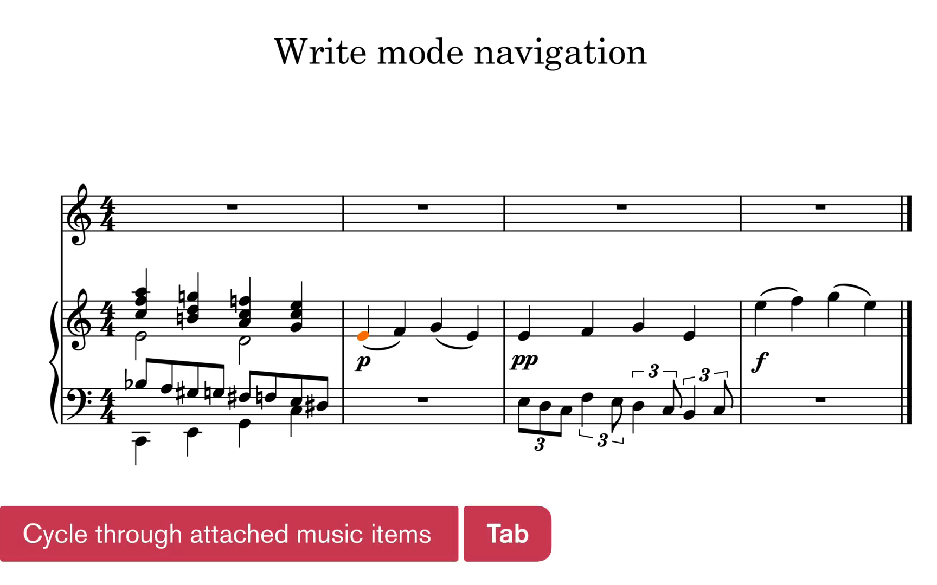
{"action": "key", "text": "Tab"}
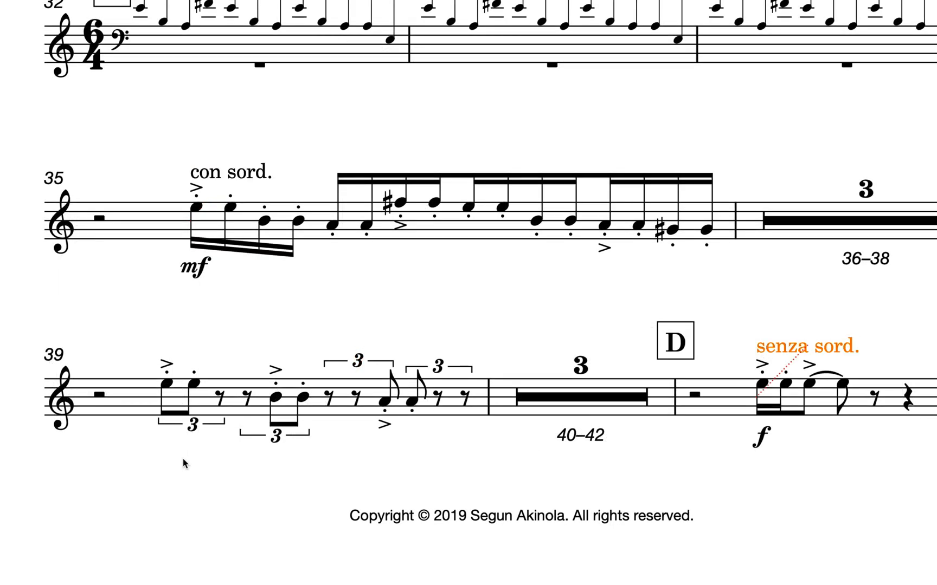
{"action": "mouse_move", "coordinate": [194, 438]}
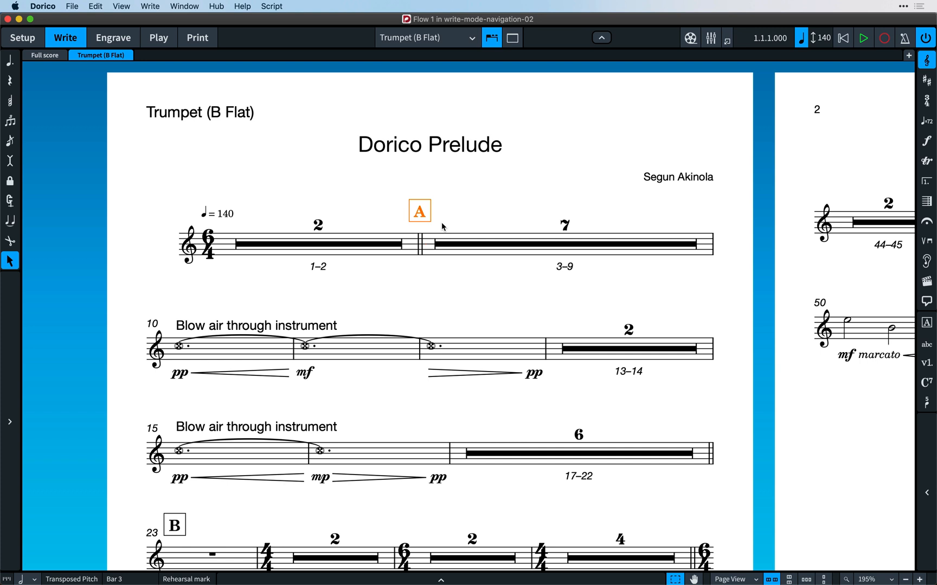
Scroll down through the extend-duration project's full score of string staves.
{"action": "scroll", "scroll_direction": "down", "scroll_amount": 3}
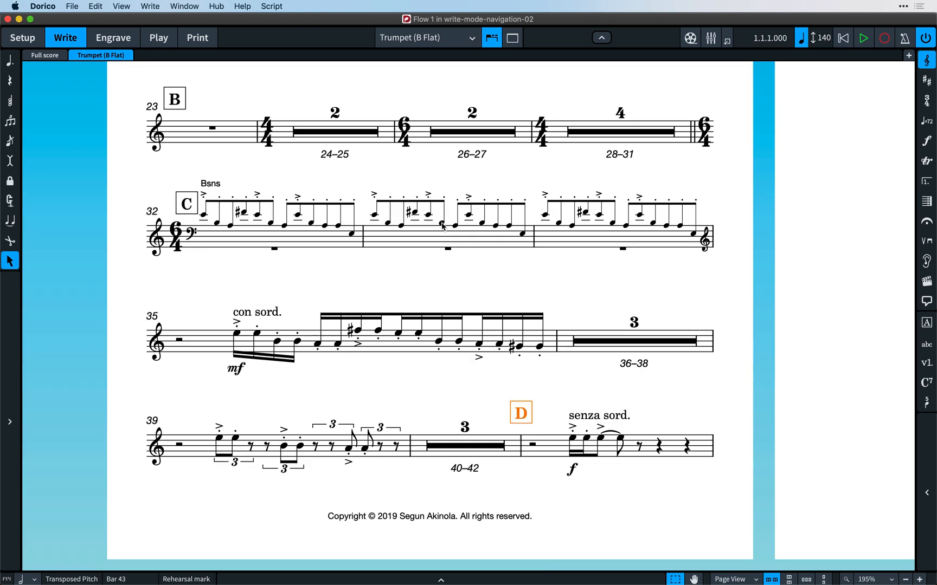
{"action": "scroll", "scroll_direction": "down", "scroll_amount": 3}
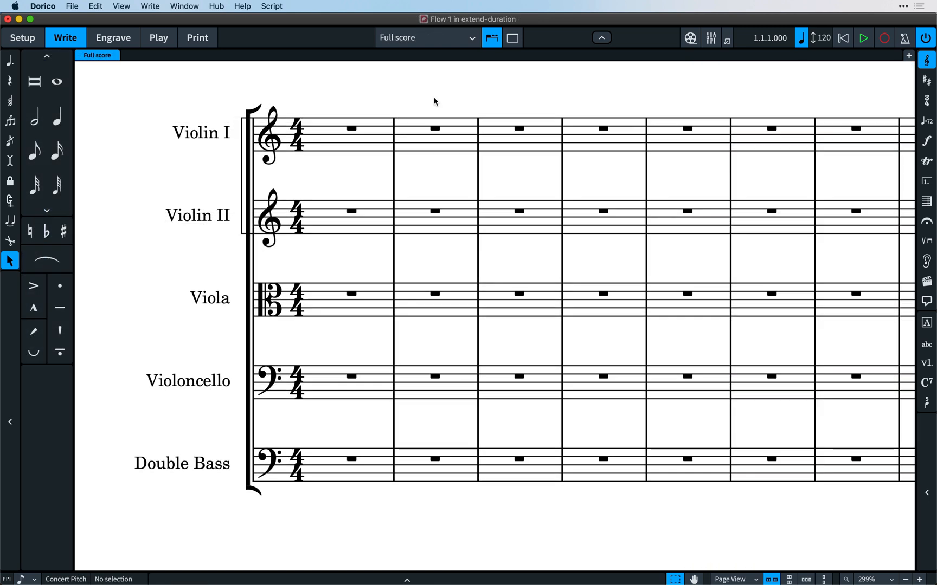
{"action": "mouse_move", "coordinate": [318, 134]}
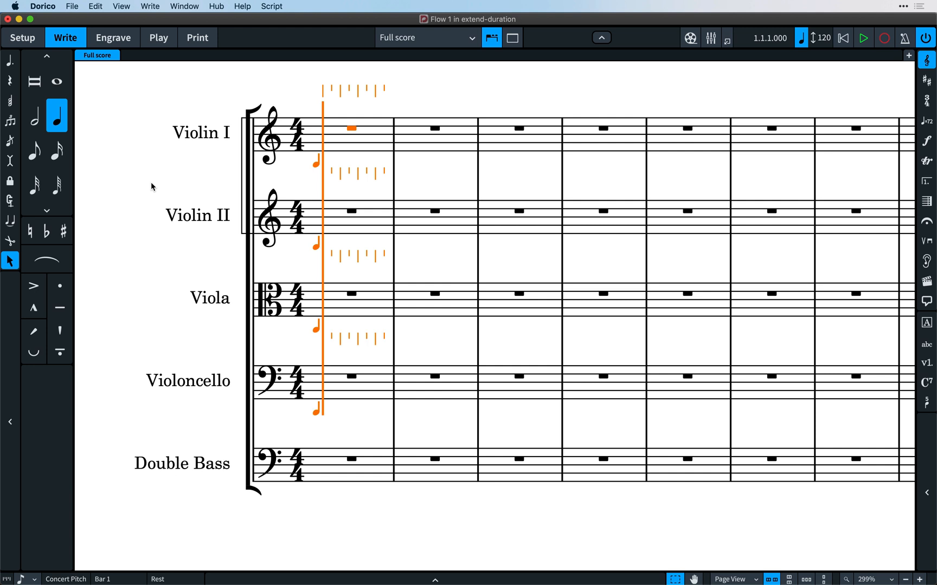
Select the first-bar rest to begin quarter-note input from Violin I down to Violoncello.
{"action": "left_click", "coordinate": [34, 151]}
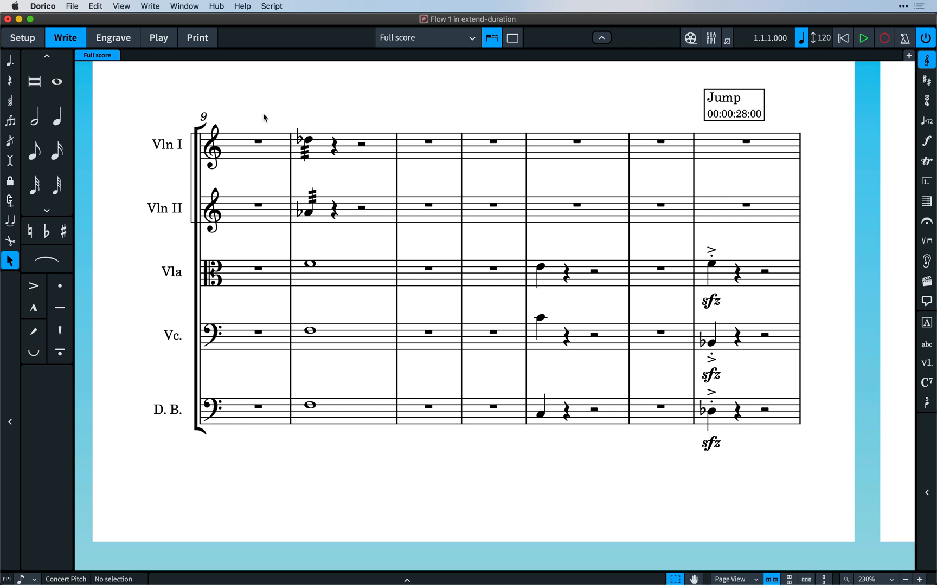
{"action": "mouse_move", "coordinate": [358, 119]}
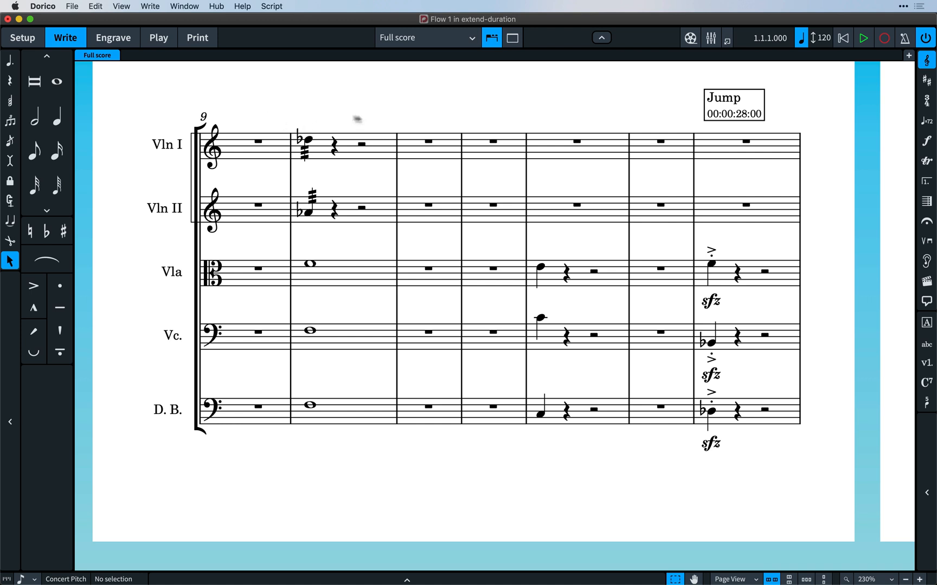
{"action": "mouse_move", "coordinate": [554, 152]}
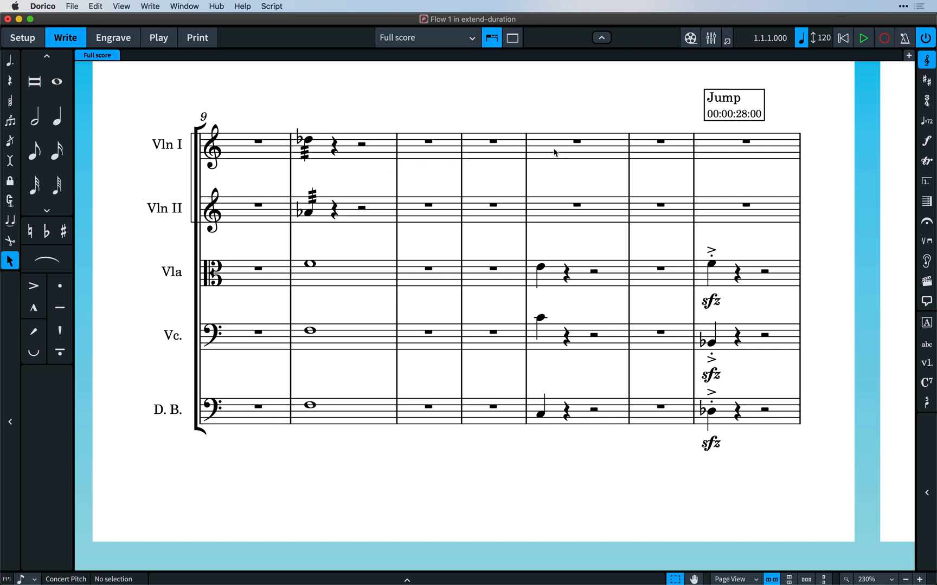
{"action": "mouse_move", "coordinate": [310, 125]}
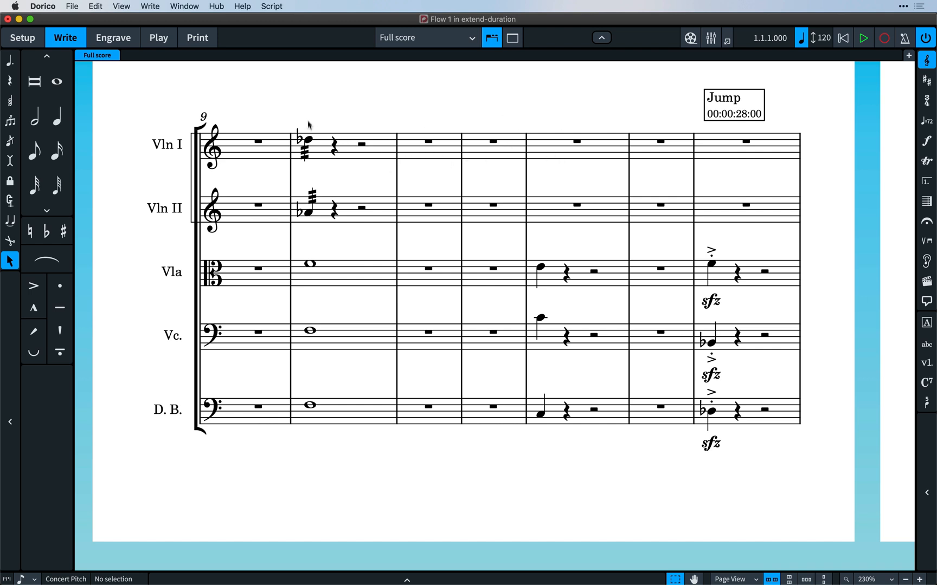
Extend the Violin I tremolo note in bar 10 to the end of the selection.
{"action": "left_click", "coordinate": [306, 135]}
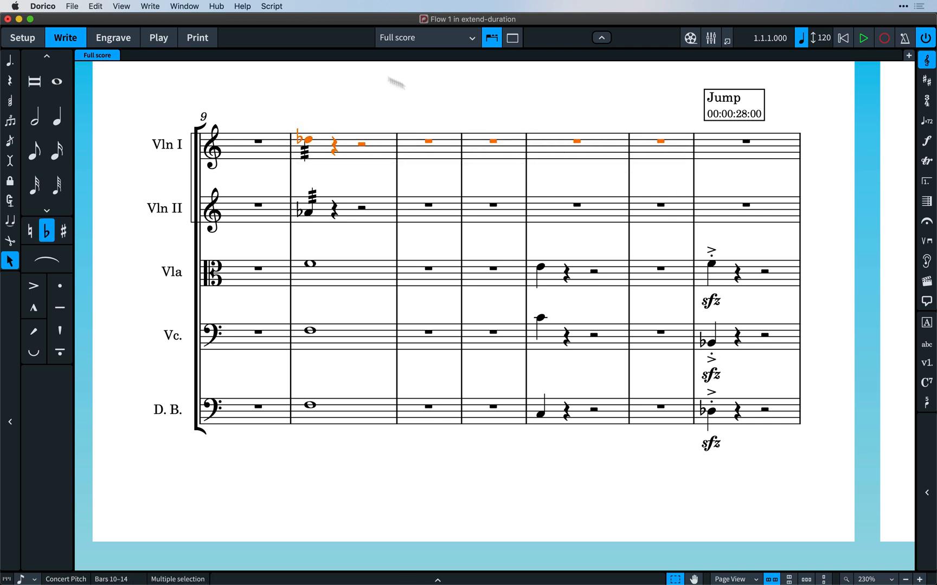
{"action": "left_click", "coordinate": [151, 6]}
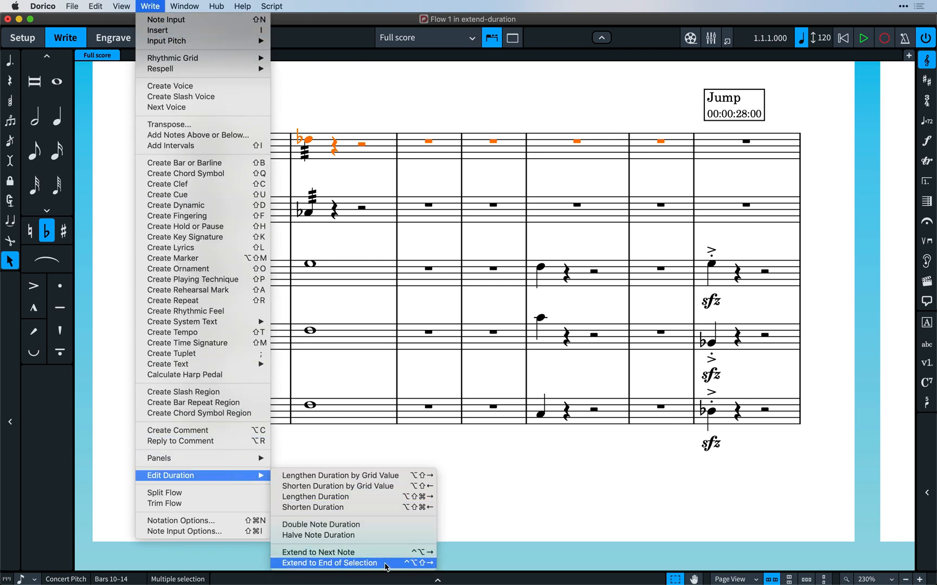
{"action": "left_click", "coordinate": [328, 563]}
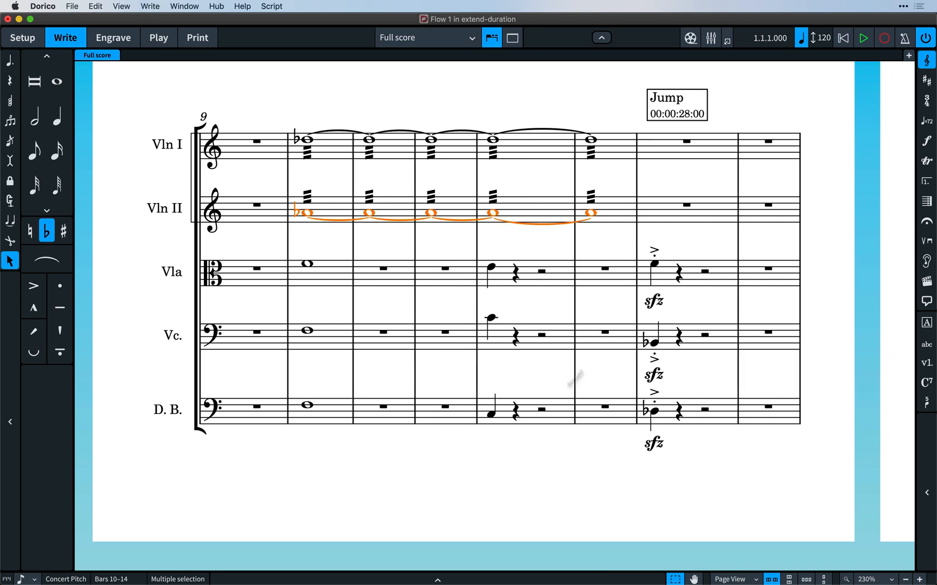
{"action": "mouse_move", "coordinate": [298, 251]}
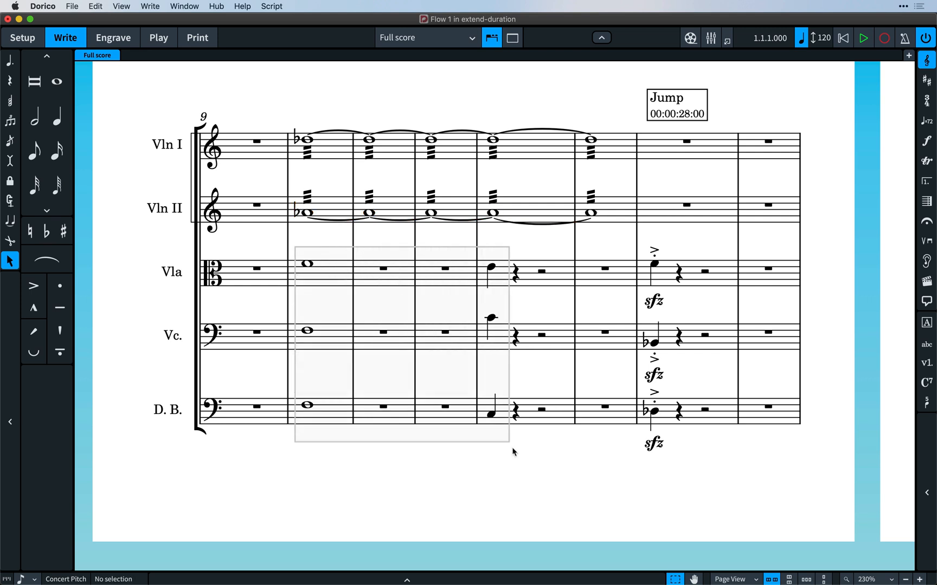
Extend the viola, cello and bass notes in bars 10–13 to their next notes.
{"action": "left_click_drag", "start_coordinate": [294, 248], "coordinate": [509, 440]}
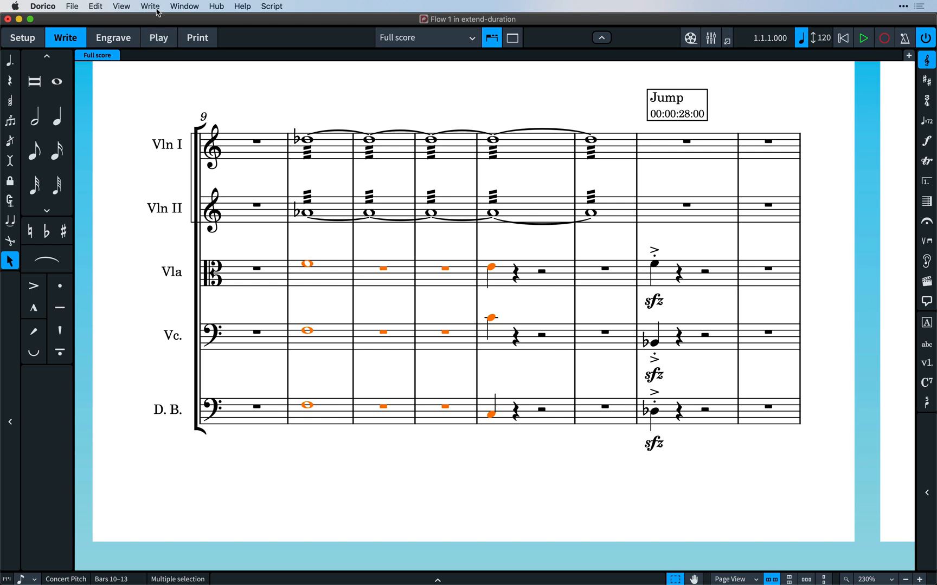
{"action": "left_click", "coordinate": [150, 6]}
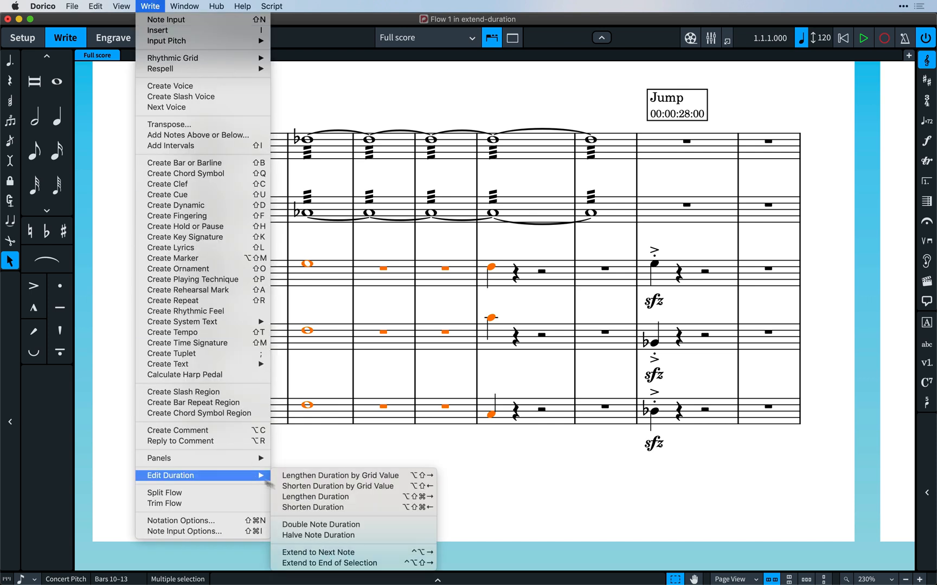
{"action": "left_click", "coordinate": [319, 552]}
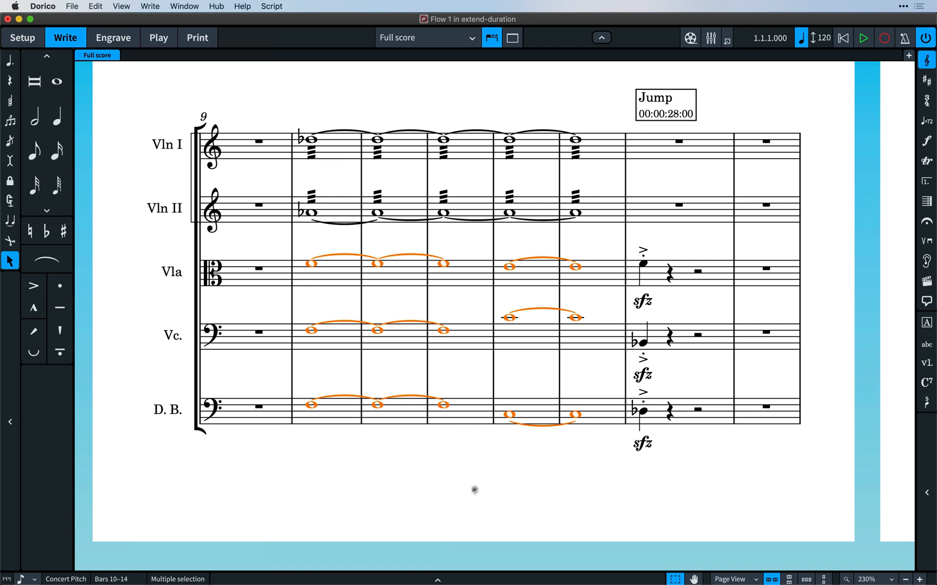
{"action": "left_click", "coordinate": [499, 474]}
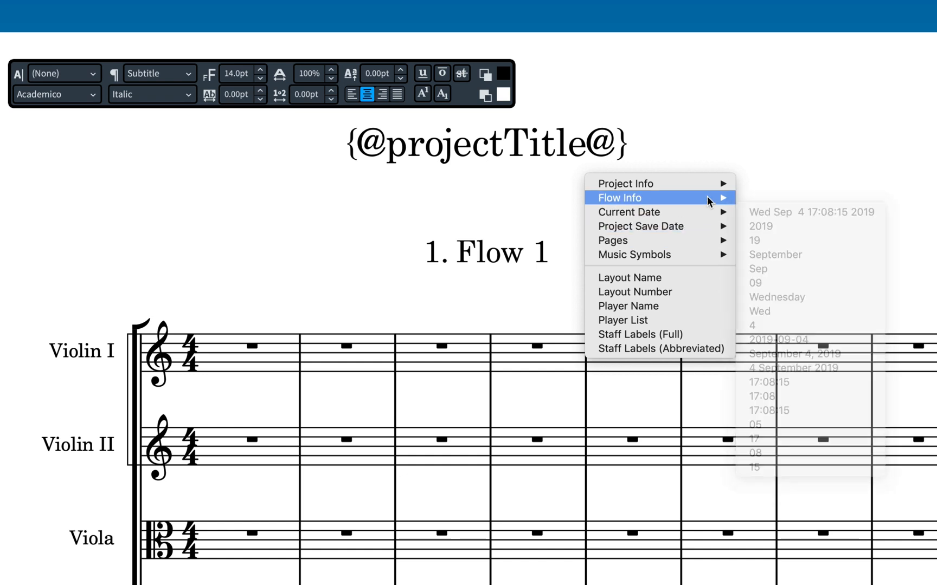
{"action": "mouse_move", "coordinate": [625, 183]}
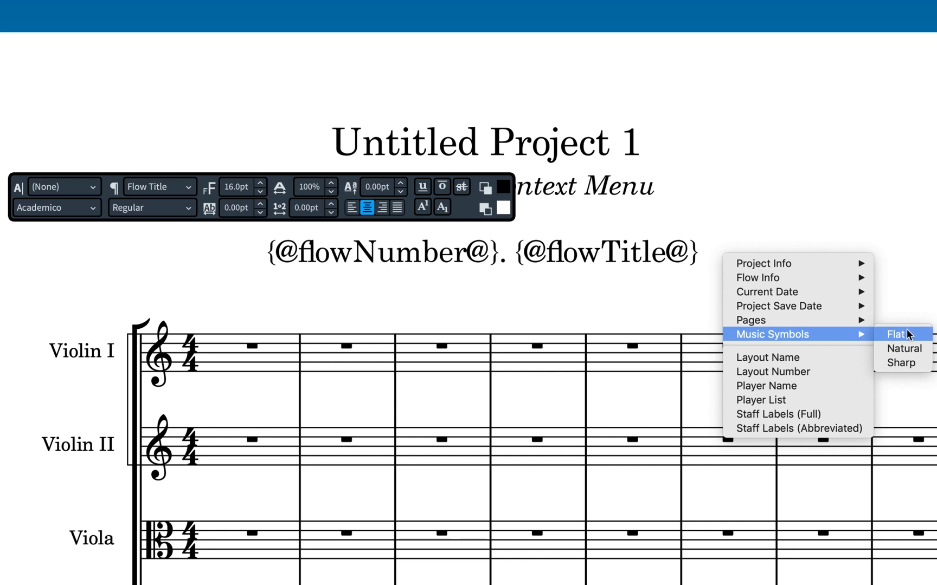
Insert a flat music symbol token from the token context menu.
{"action": "left_click", "coordinate": [763, 263]}
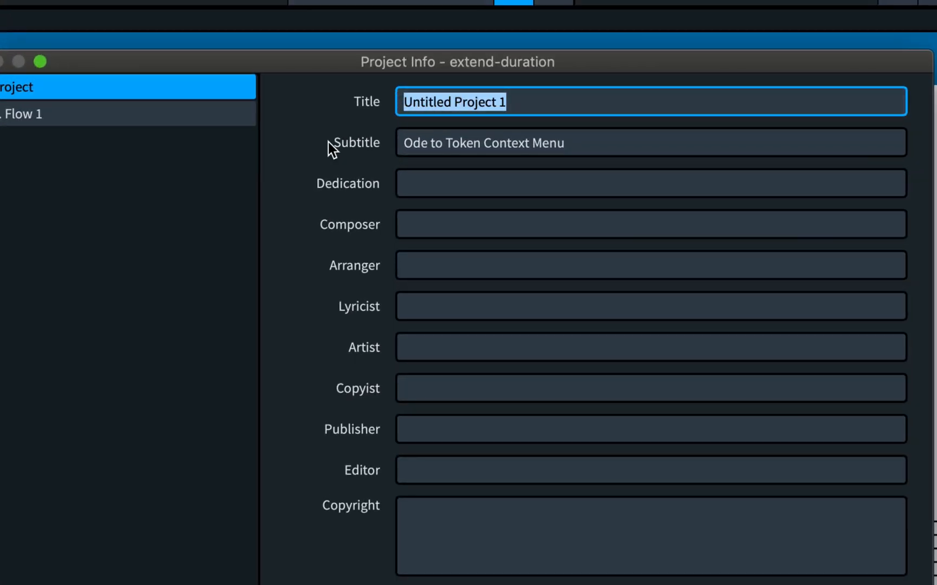
{"action": "type", "text": "Symphony in"}
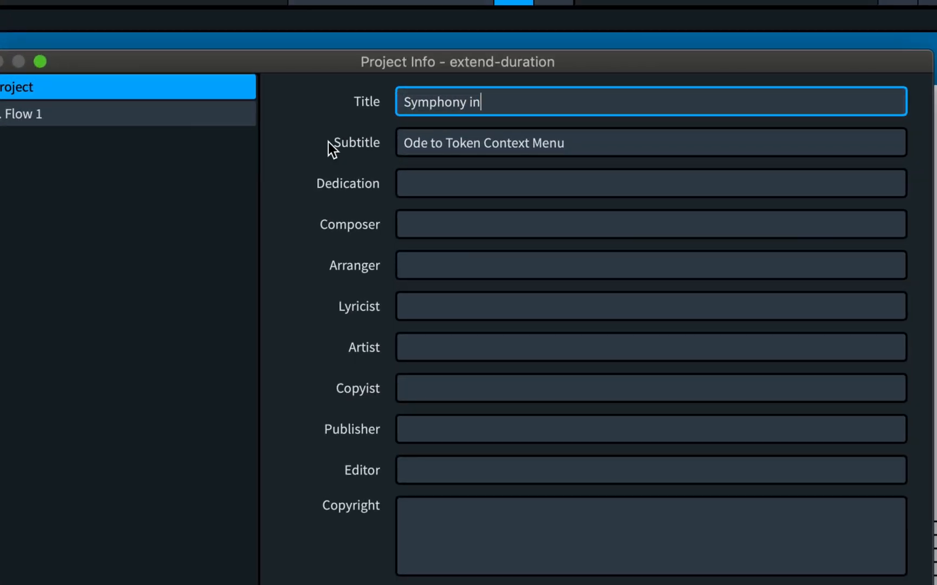
{"action": "type", "text": "F{@sharp@} Major"}
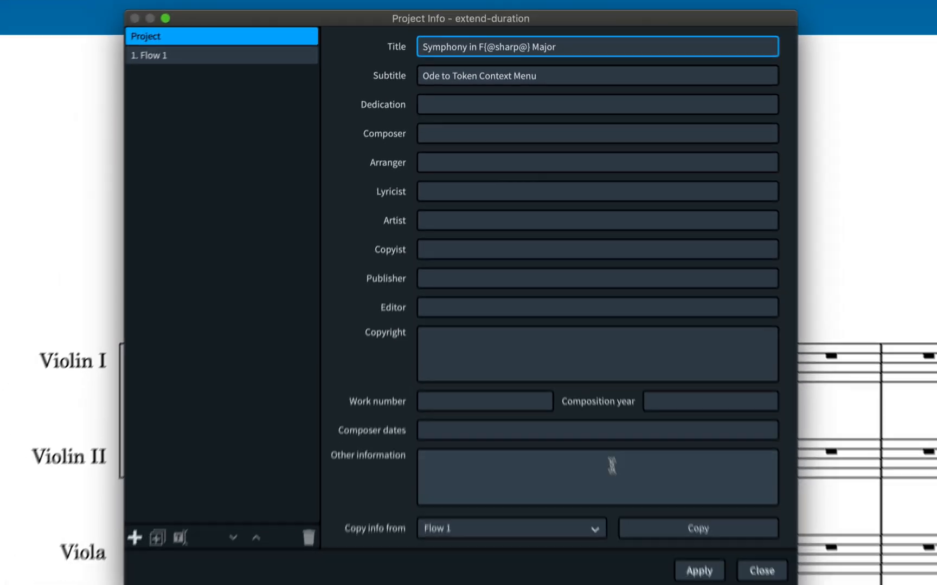
{"action": "left_click", "coordinate": [760, 570]}
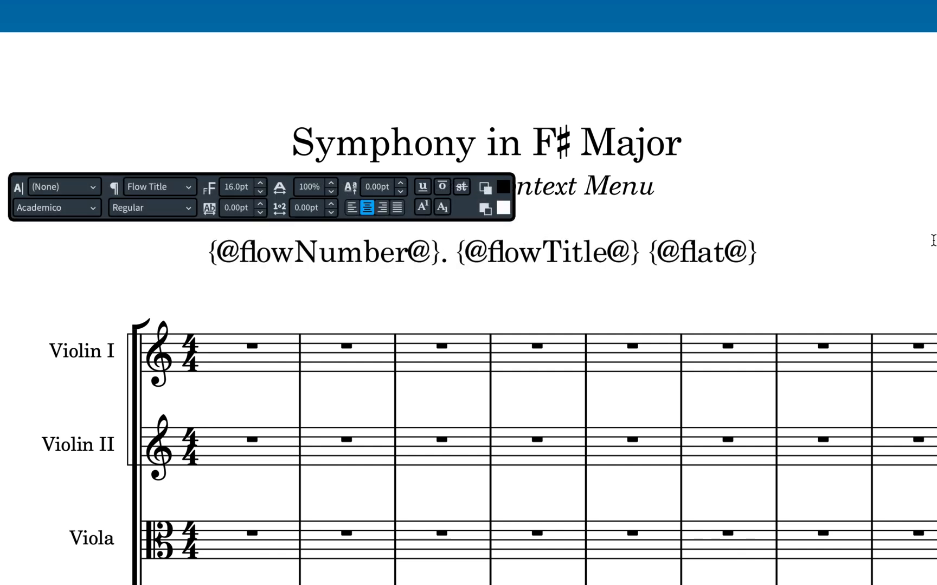
{"action": "type", "text": "{@"}
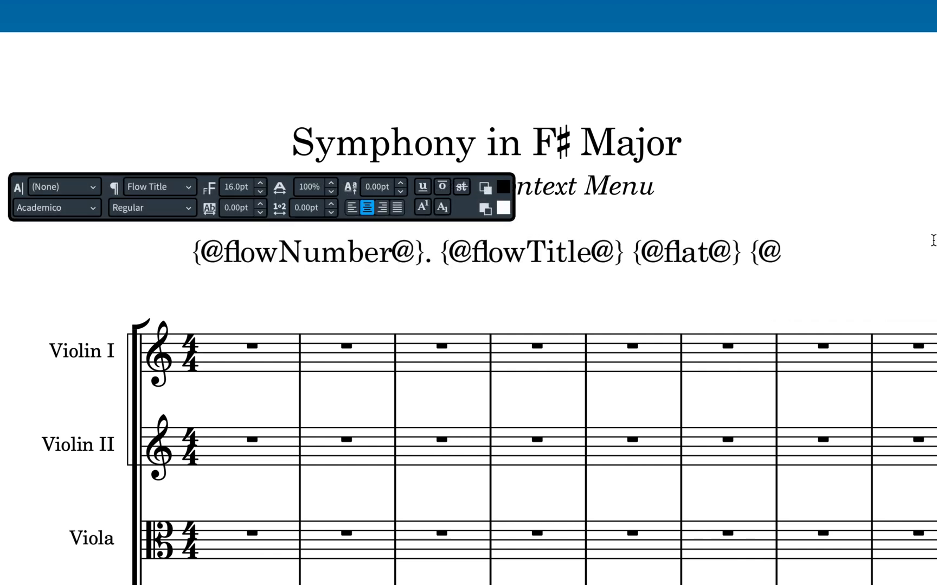
{"action": "type", "text": "U+E0"}
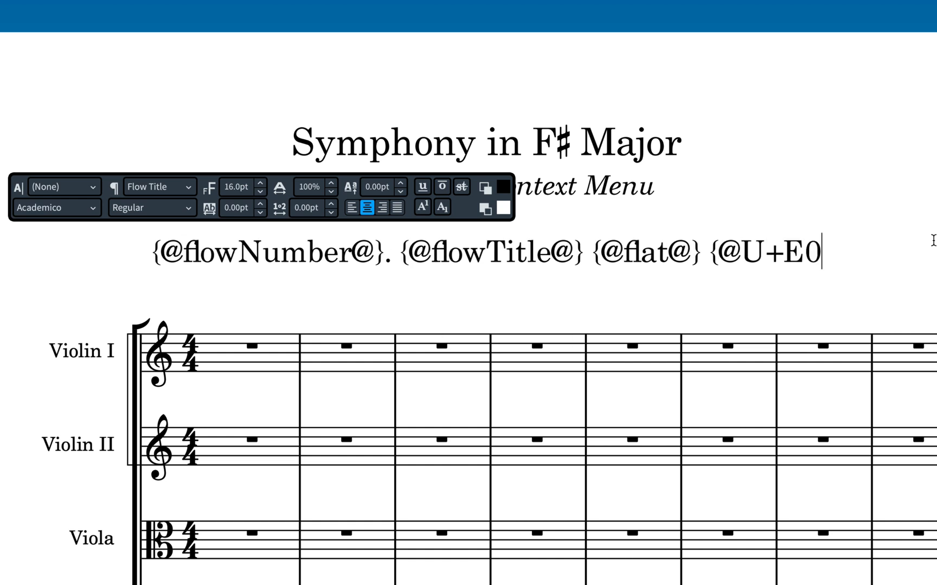
{"action": "type", "text": "50@}"}
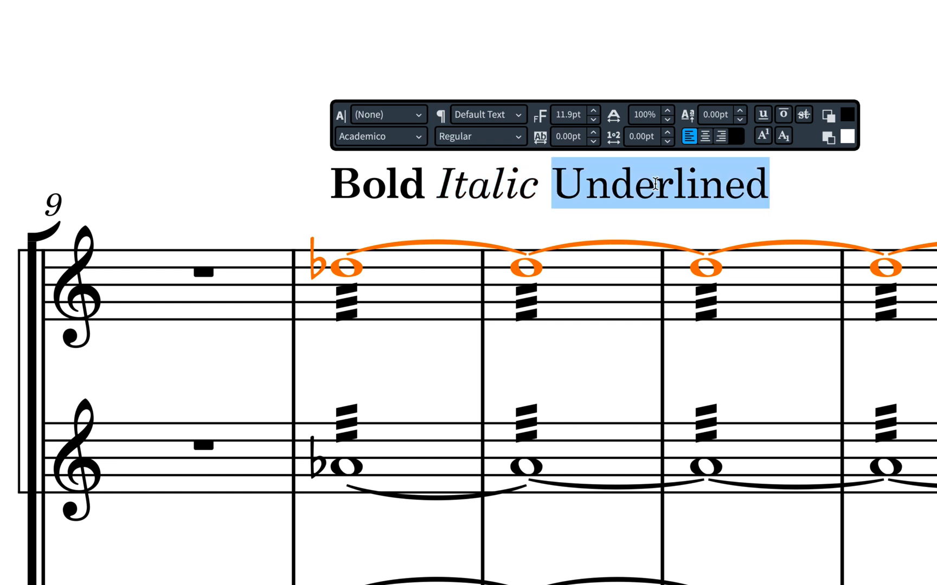
Underline the word 'Underlined' and finish editing the text item.
{"action": "left_click", "coordinate": [762, 114]}
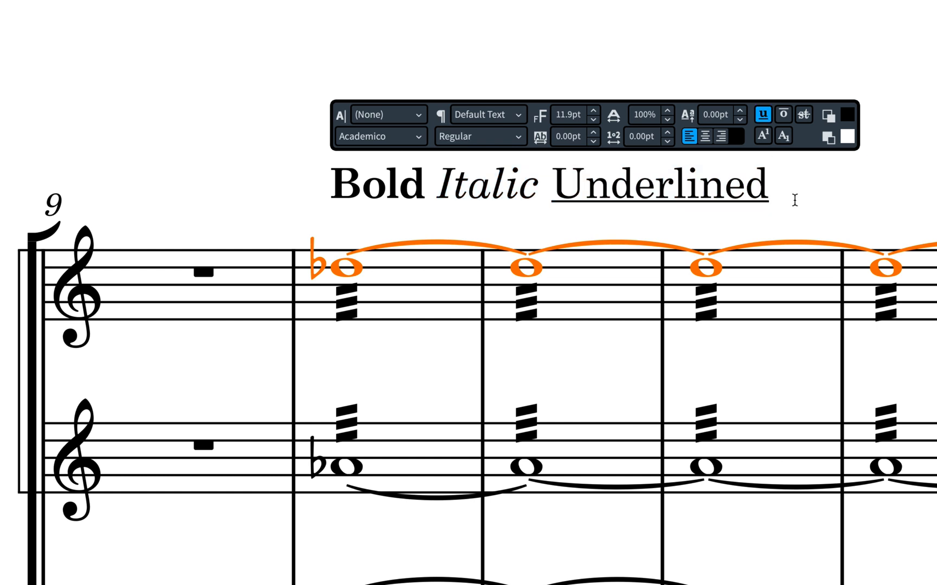
{"action": "left_click", "coordinate": [137, 8]}
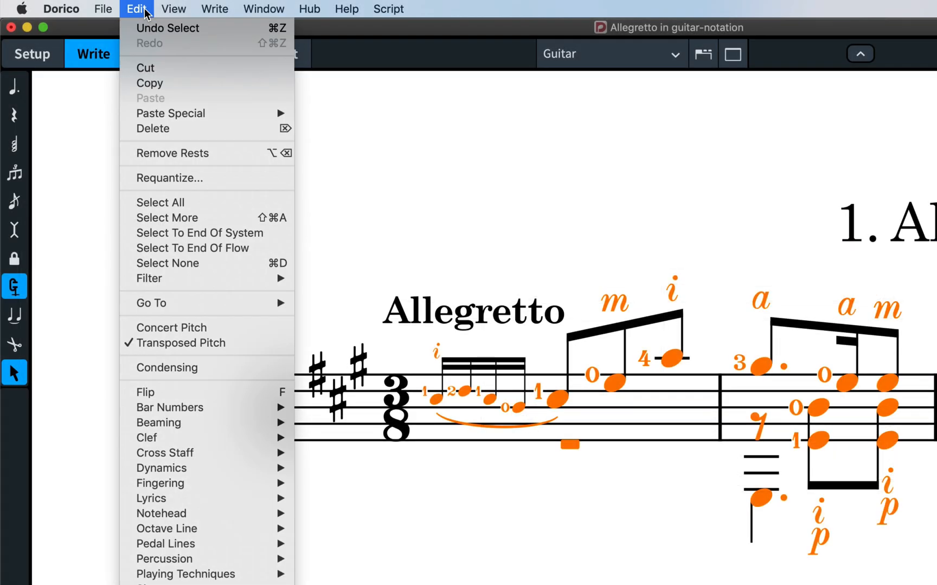
{"action": "mouse_move", "coordinate": [160, 483]}
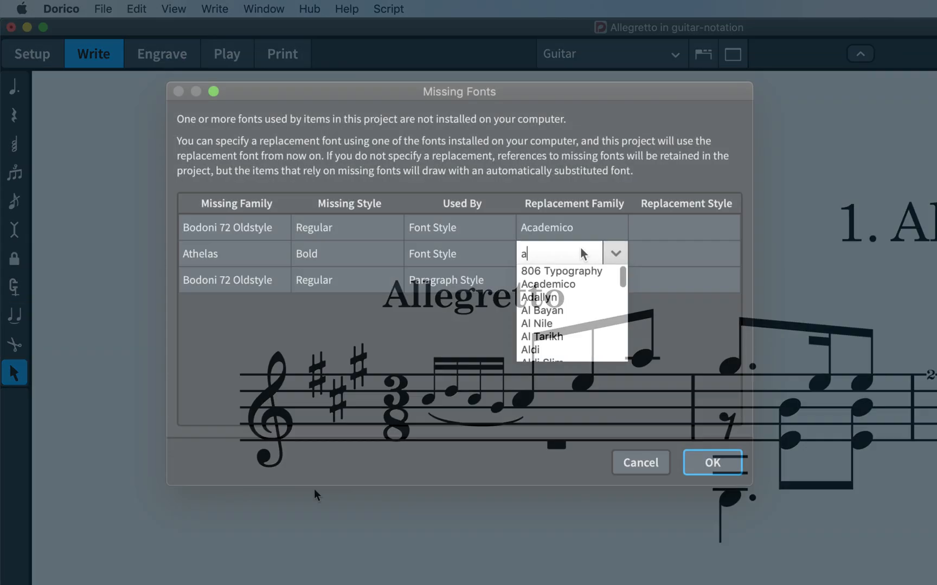
Choose Academico for Athelas Bold and pick a replacement style for Bodoni 72 Oldstyle.
{"action": "left_click", "coordinate": [547, 283]}
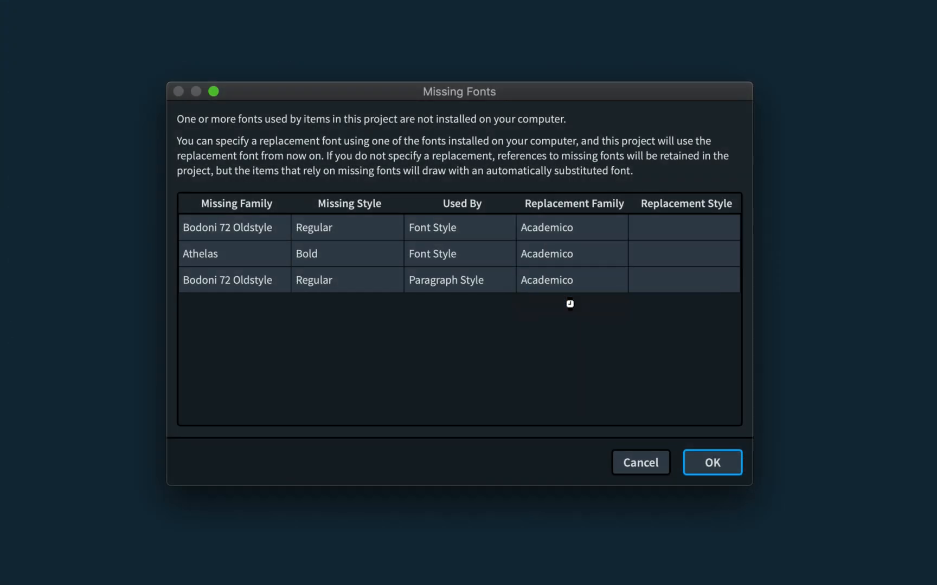
{"action": "left_click", "coordinate": [727, 227]}
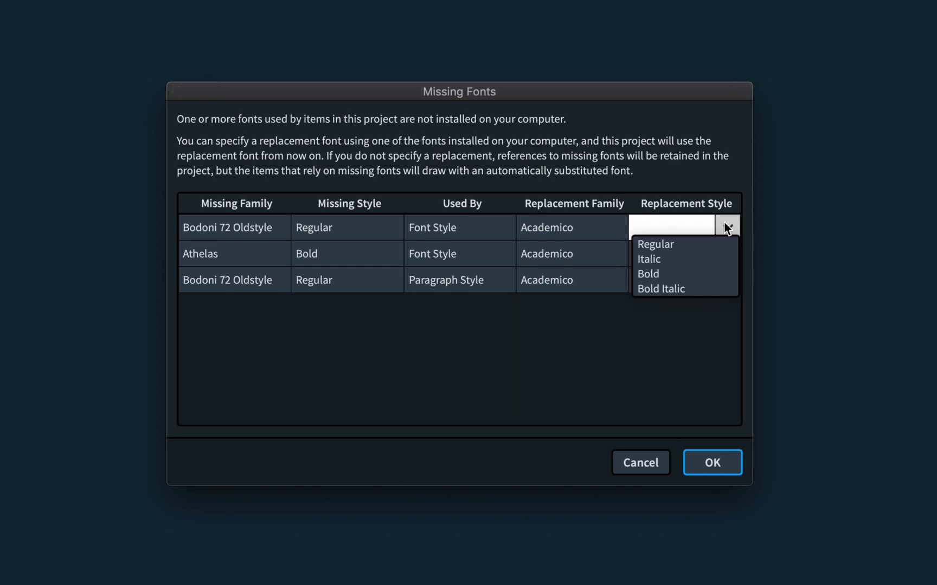
{"action": "left_click", "coordinate": [655, 245]}
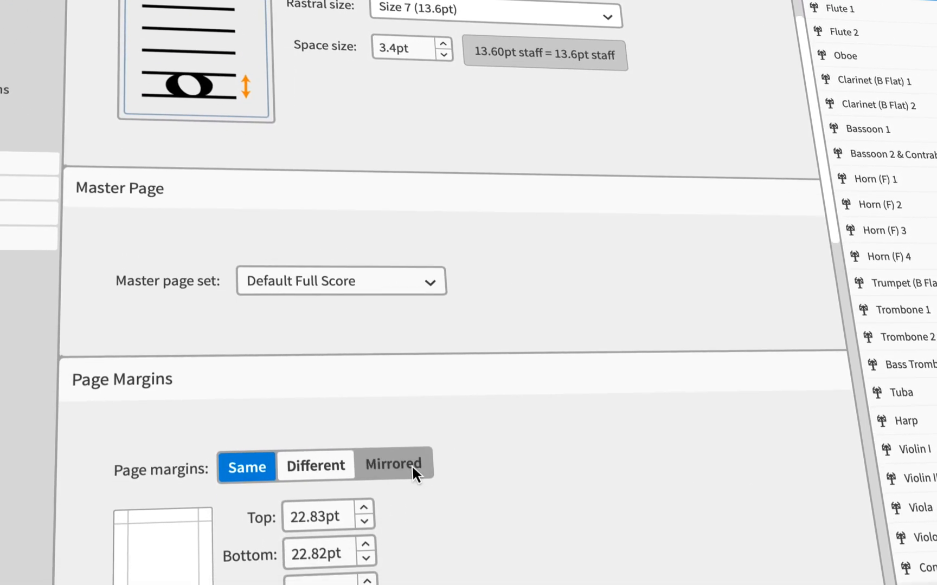
Set page margins to Mirrored, switch to Play mode, and scroll the instrument track list.
{"action": "left_click", "coordinate": [393, 465]}
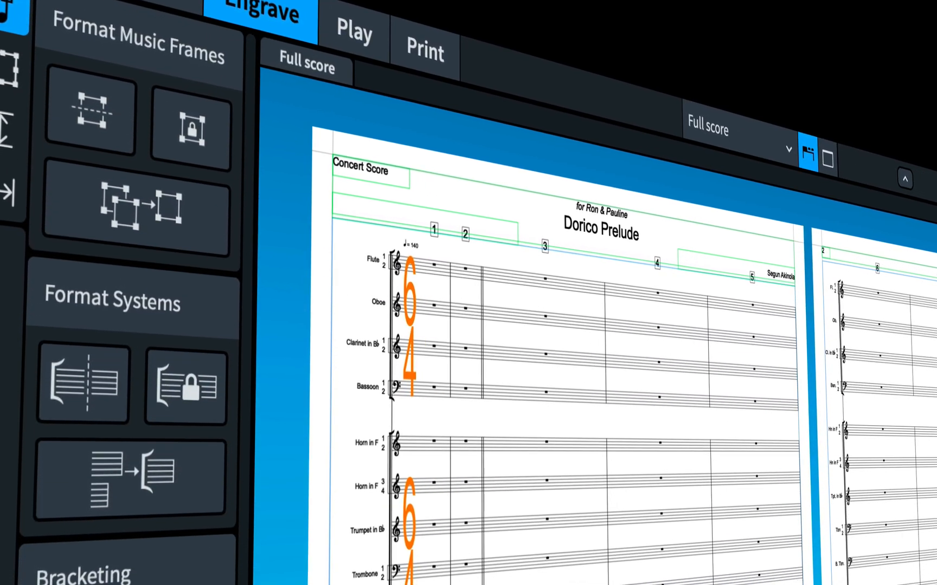
{"action": "left_click", "coordinate": [367, 40]}
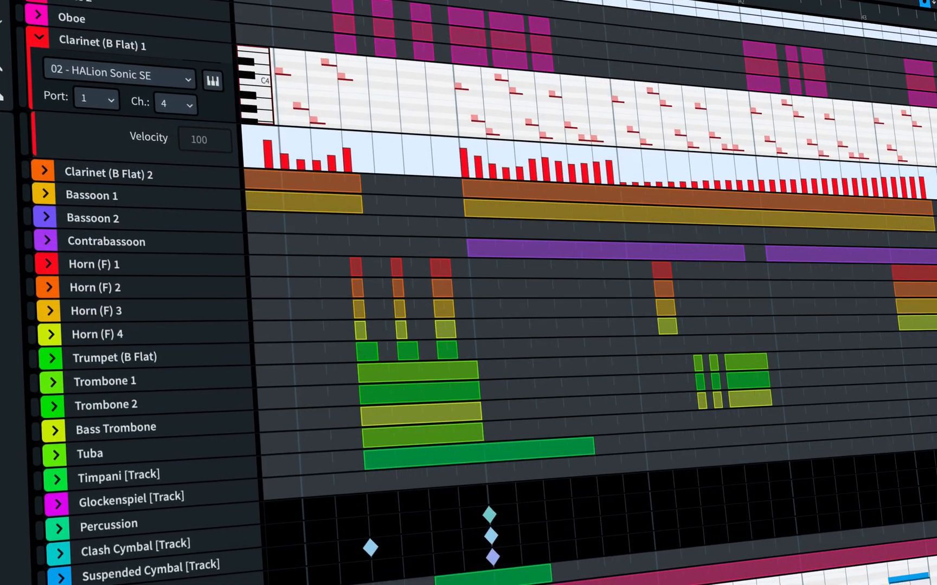
{"action": "scroll", "scroll_direction": "down", "scroll_amount": 3}
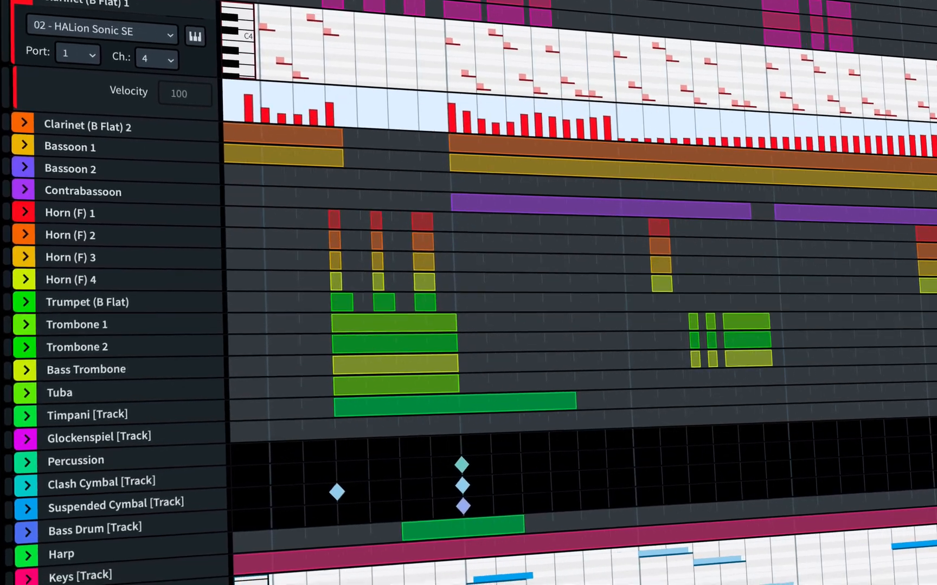
{"action": "scroll", "scroll_direction": "down", "scroll_amount": 3}
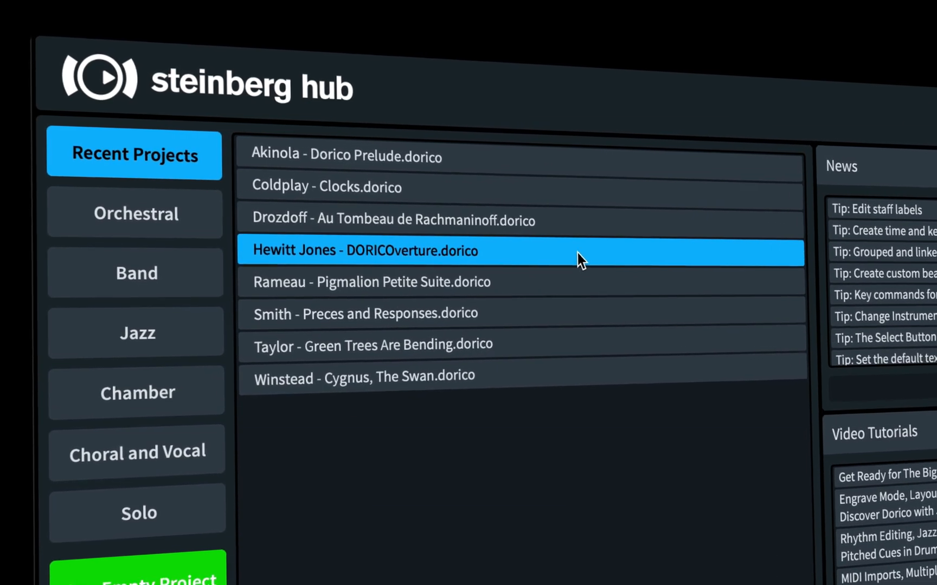
Open DORICOverture.dorico from the Steinberg Hub's Recent Projects list.
{"action": "double_click", "coordinate": [364, 250]}
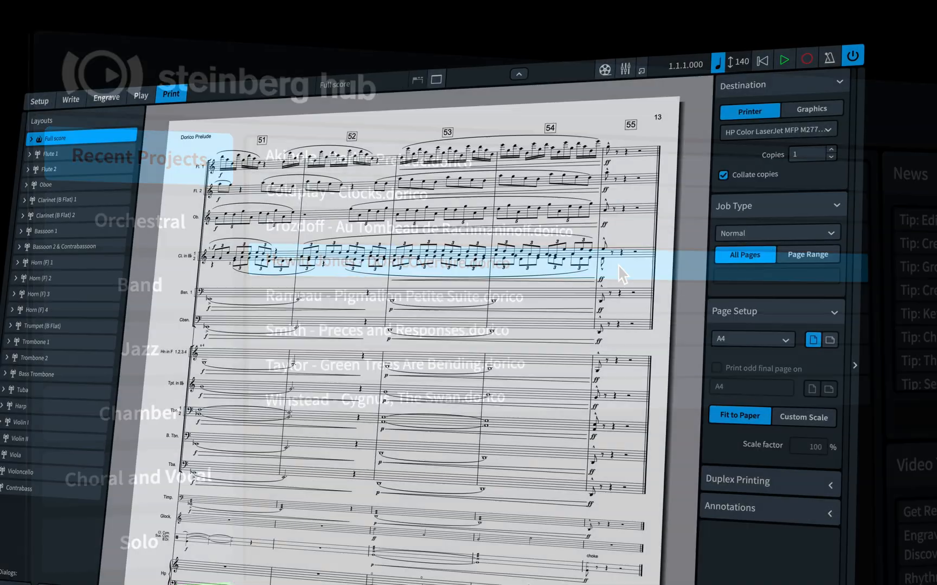